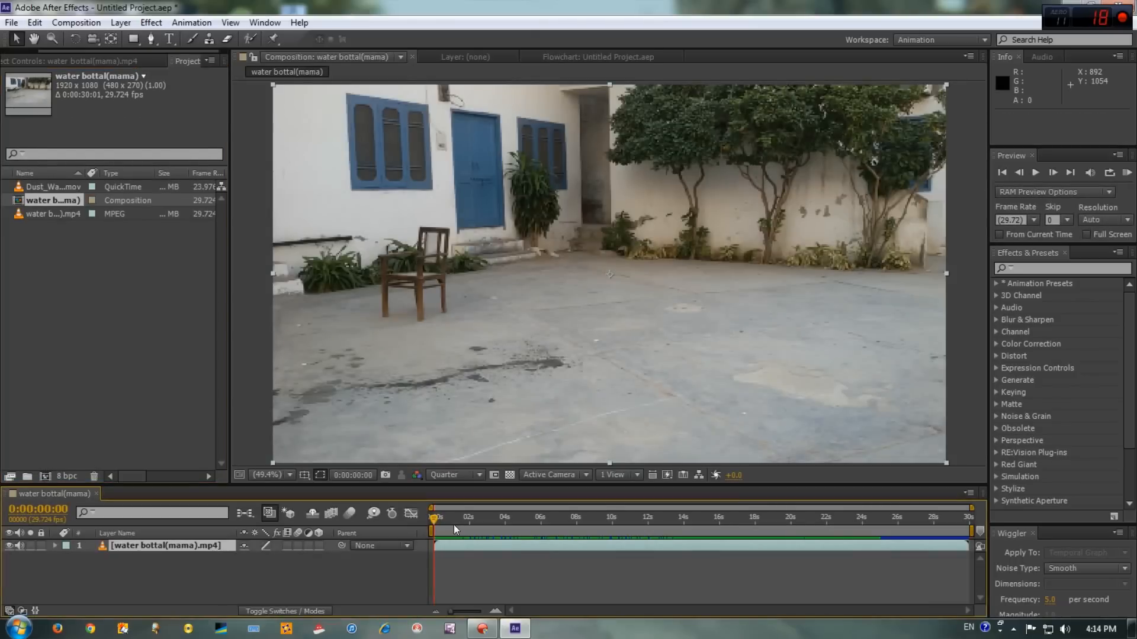
# Scrub the current time to 19:12 and split the footage layer there via Edit > Split Layer.
pyautogui.click(616, 517)
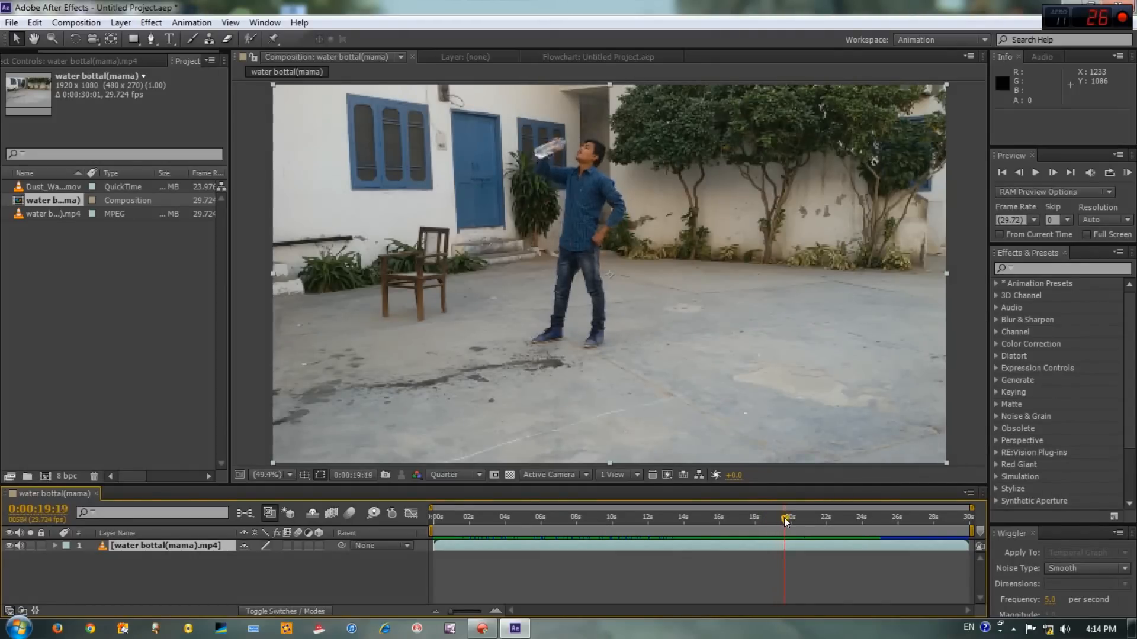
pyautogui.moveTo(784, 521); pyautogui.dragTo(772, 521)
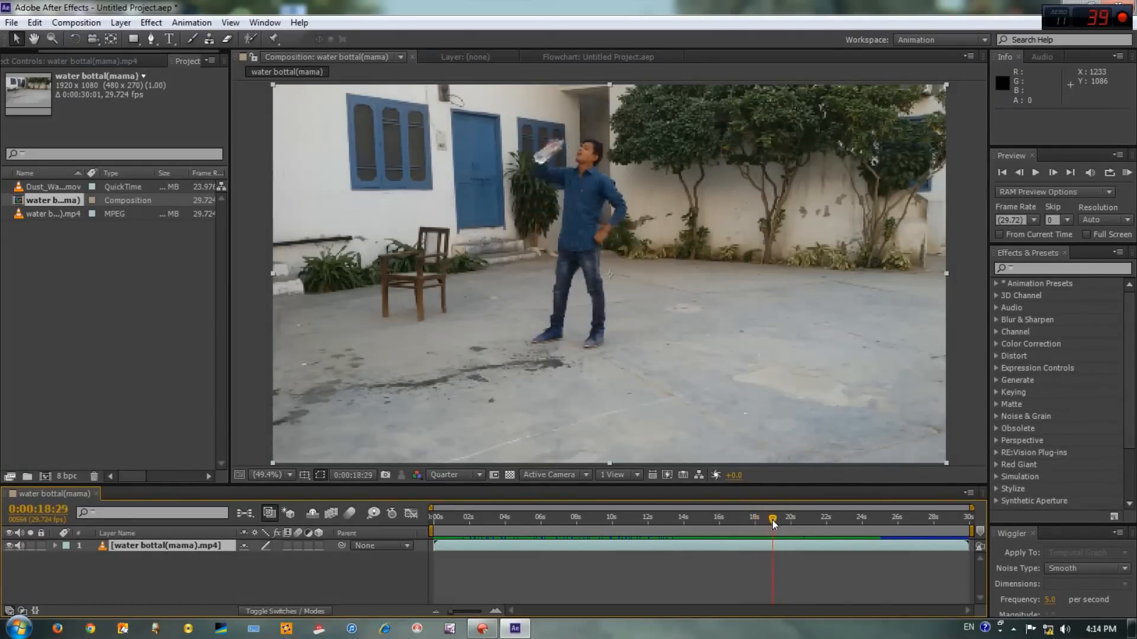
pyautogui.moveTo(772, 519); pyautogui.dragTo(789, 519)
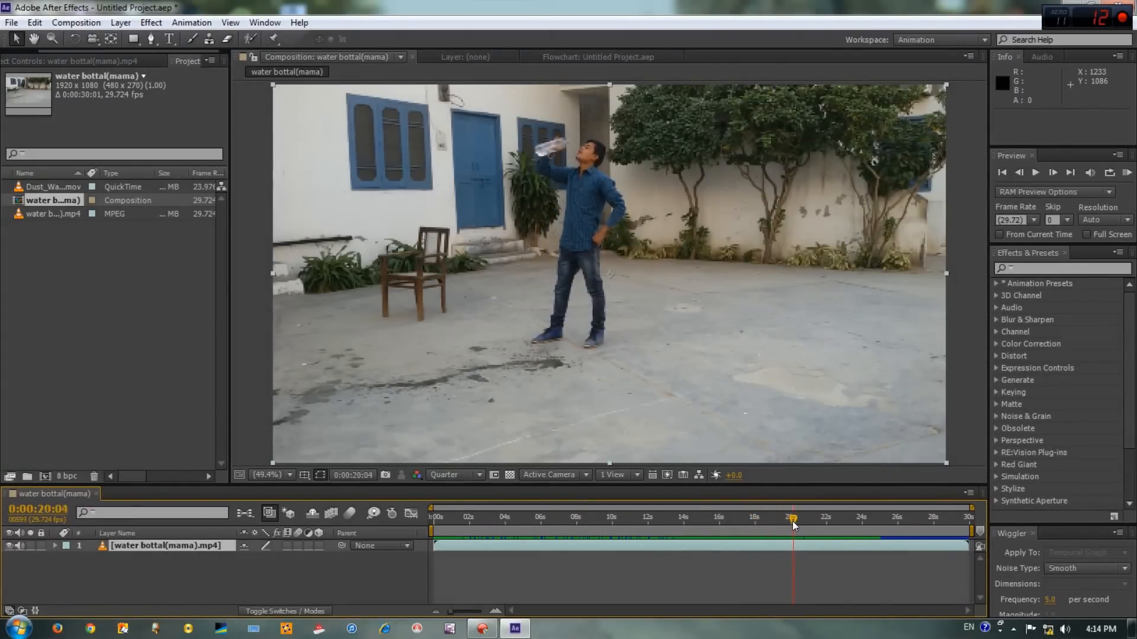
pyautogui.moveTo(790, 518); pyautogui.dragTo(775, 518)
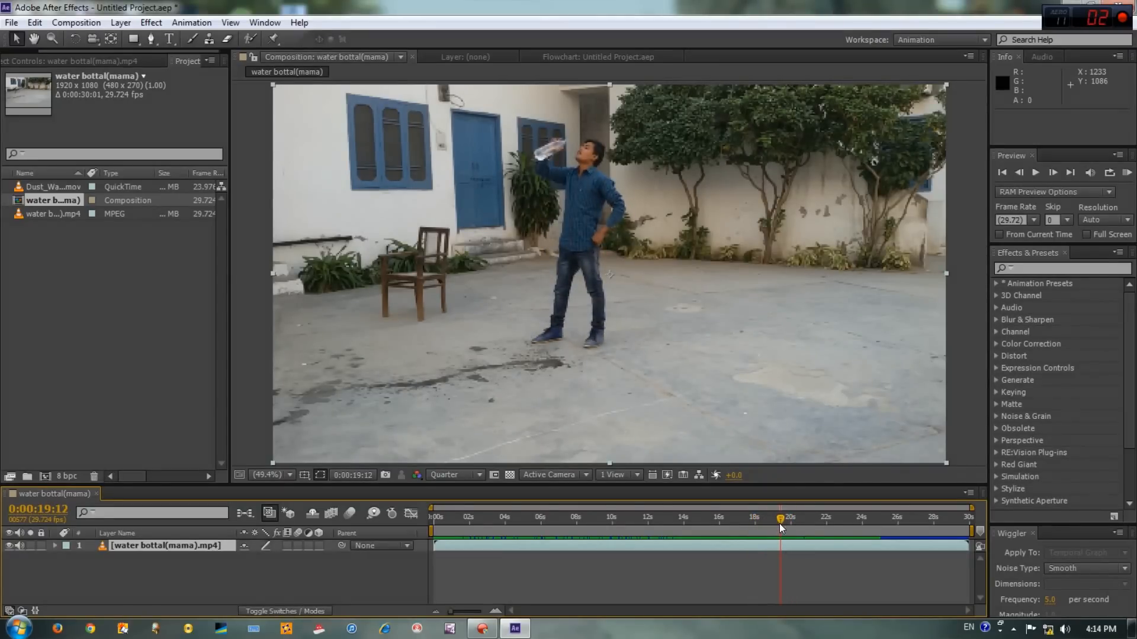
pyautogui.moveTo(780, 526)
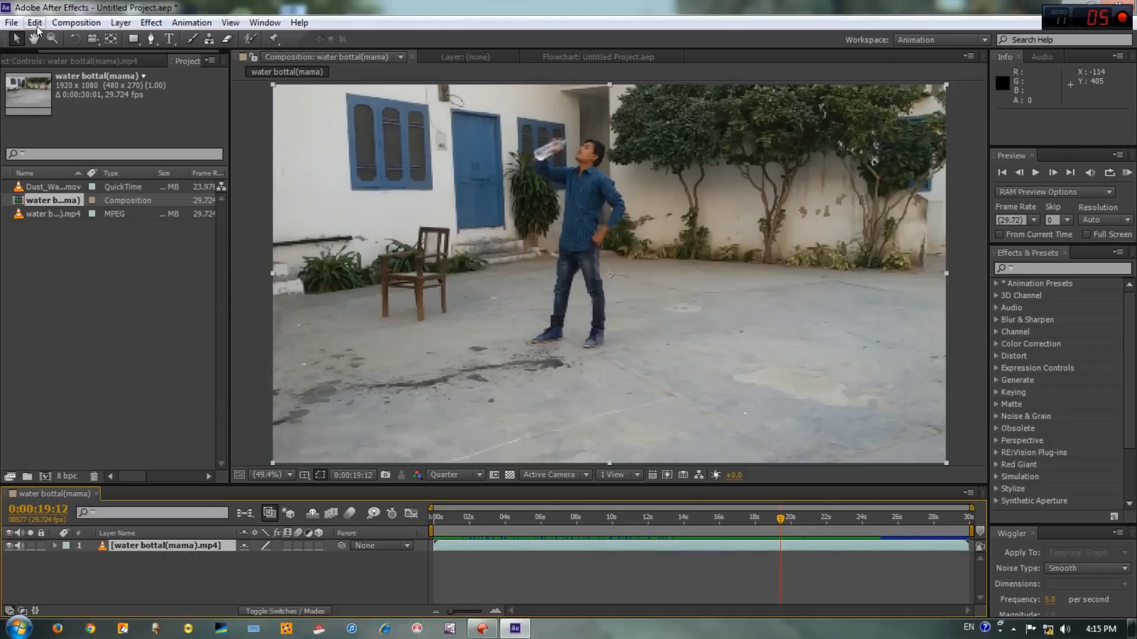
pyautogui.click(33, 23)
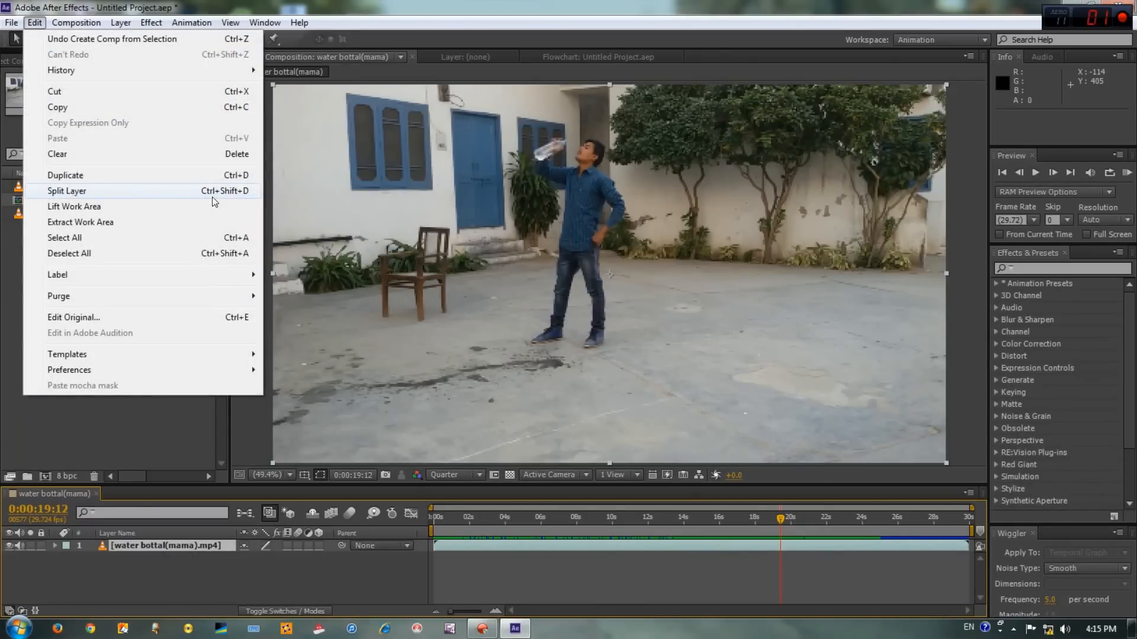
pyautogui.click(67, 191)
pyautogui.write('faster')
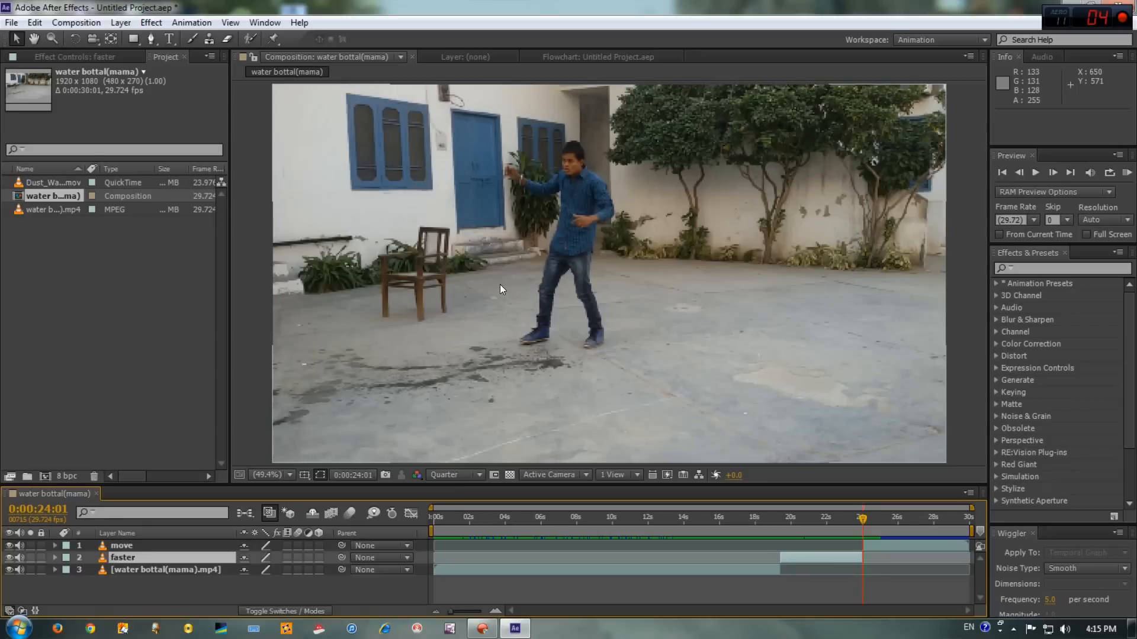
# Rename the bottom layer to 'freeze'.
pyautogui.doubleClick(166, 570)
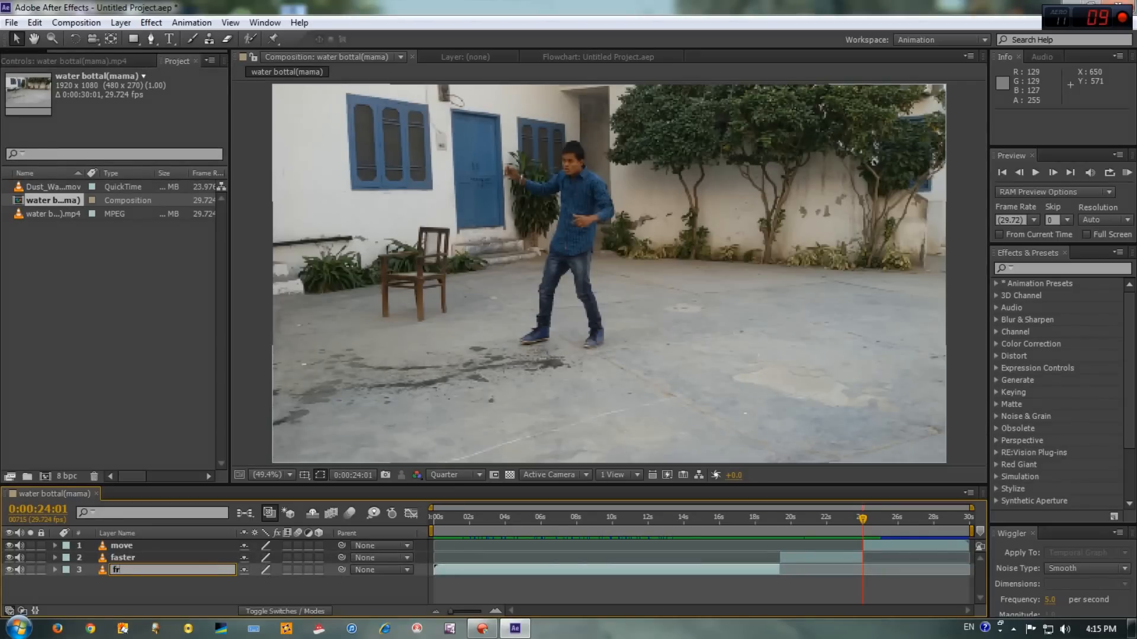
pyautogui.write('freeze')
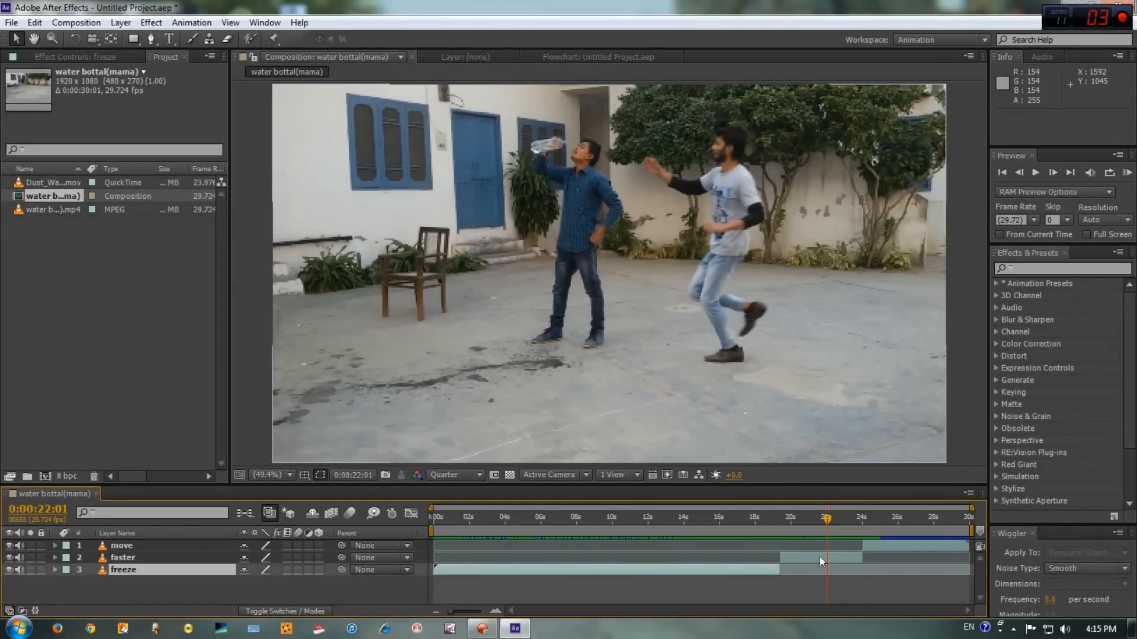
# Time-stretch the faster layer to a 15 percent stretch factor.
pyautogui.click(123, 558)
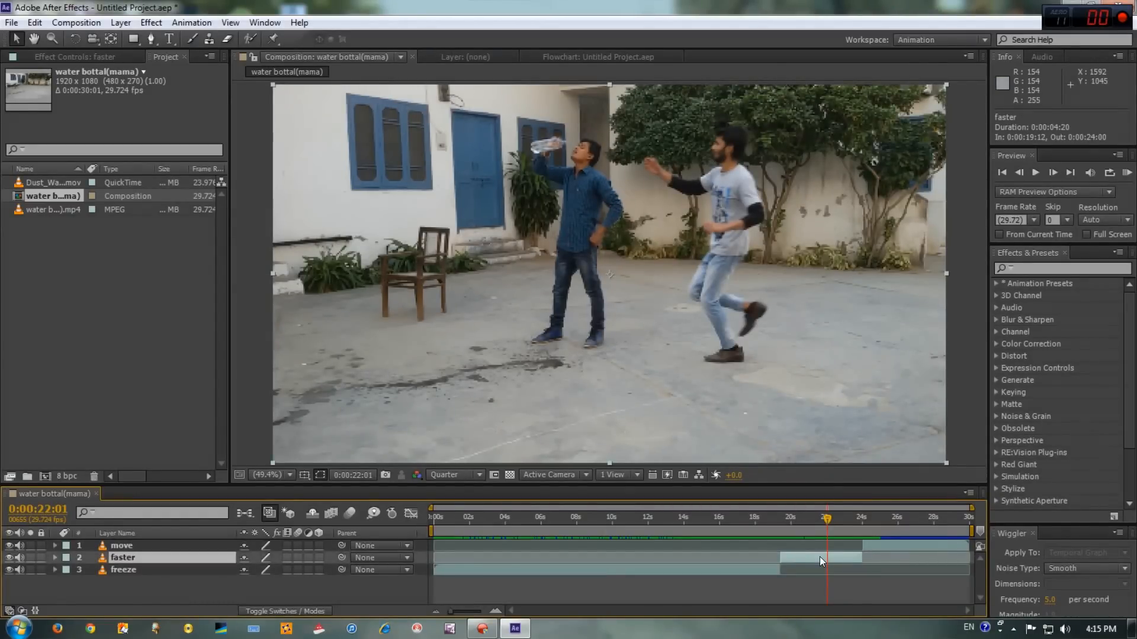
pyautogui.rightClick(819, 559)
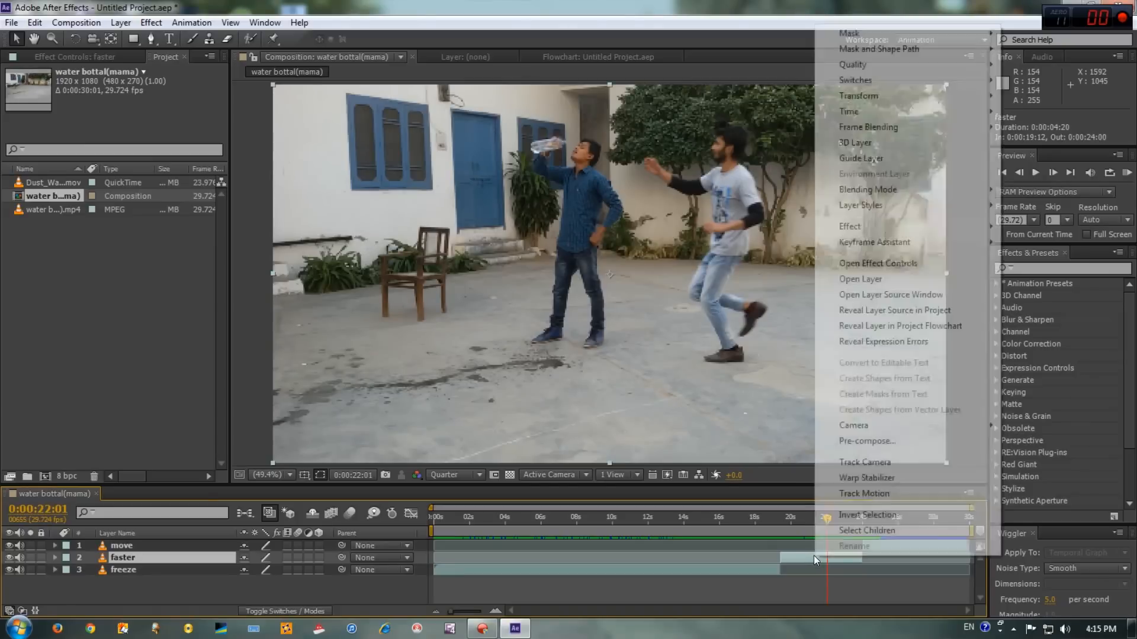
pyautogui.moveTo(848, 111)
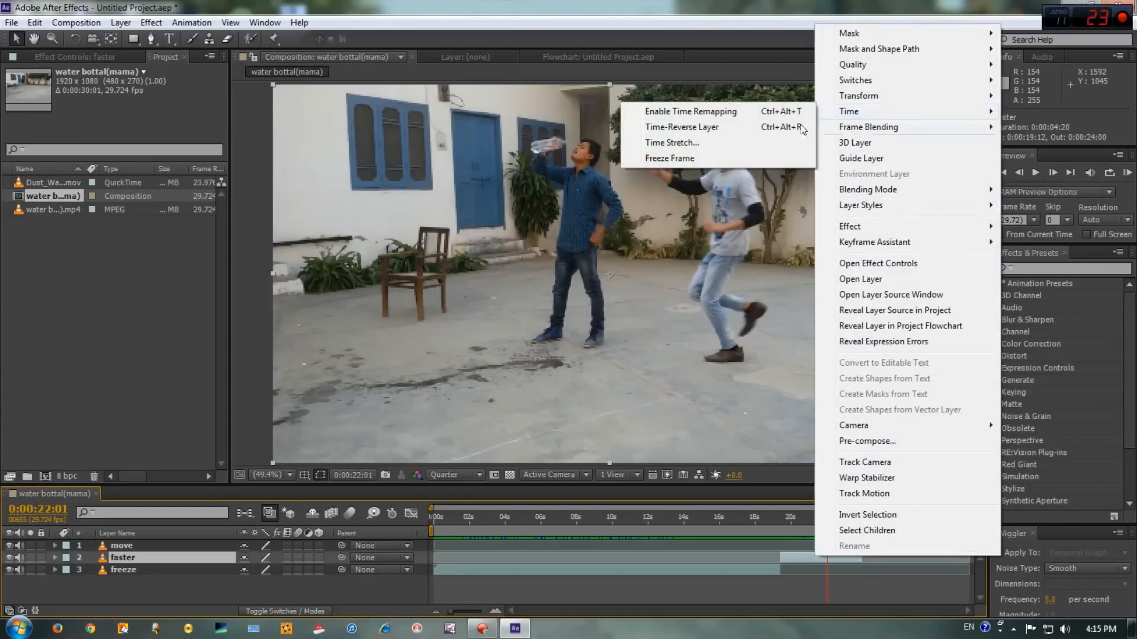
pyautogui.click(670, 142)
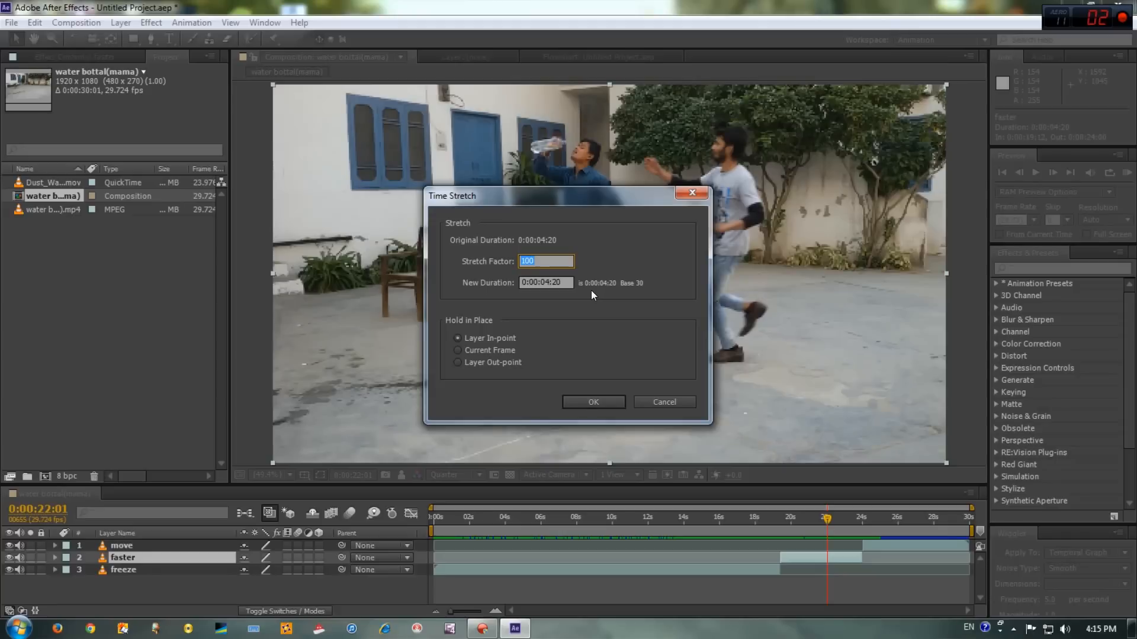
pyautogui.write('15')
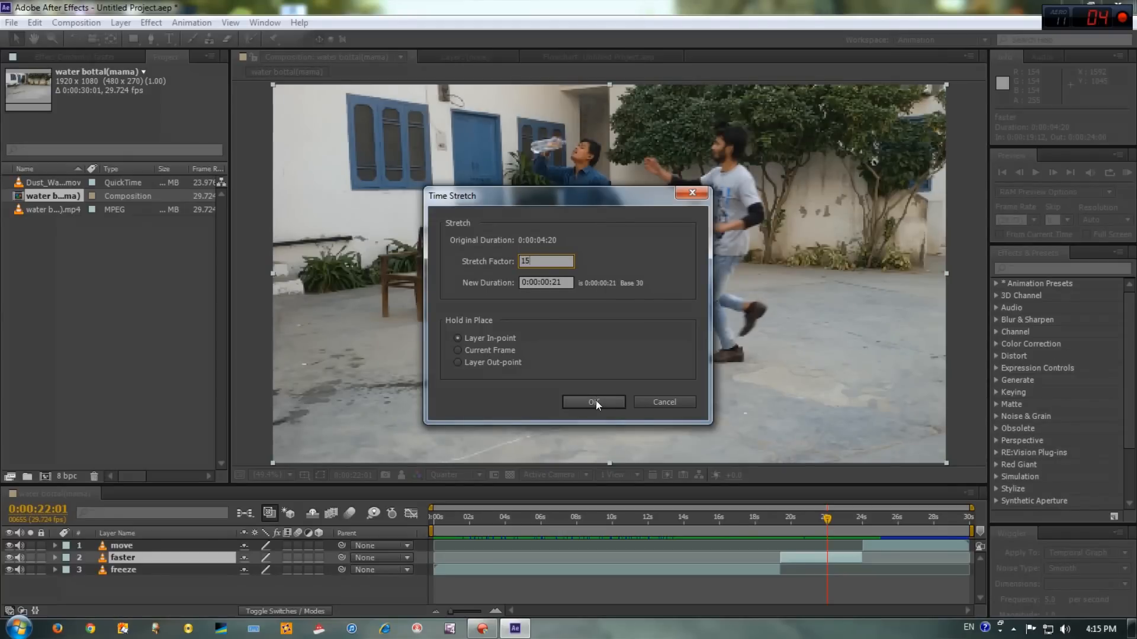
pyautogui.click(594, 403)
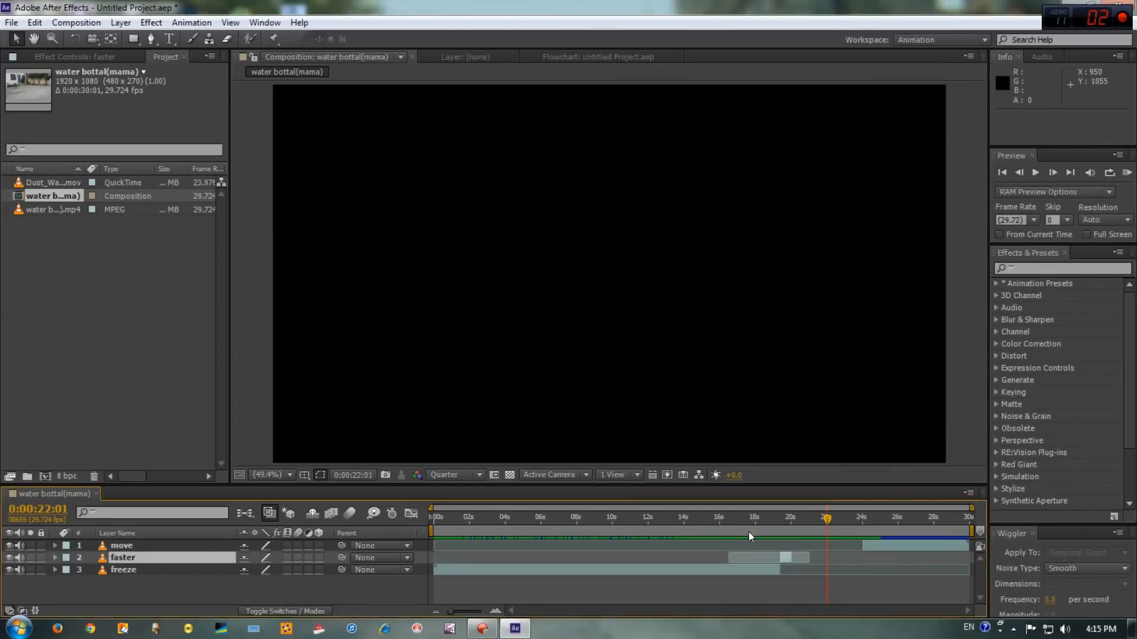
pyautogui.click(790, 518)
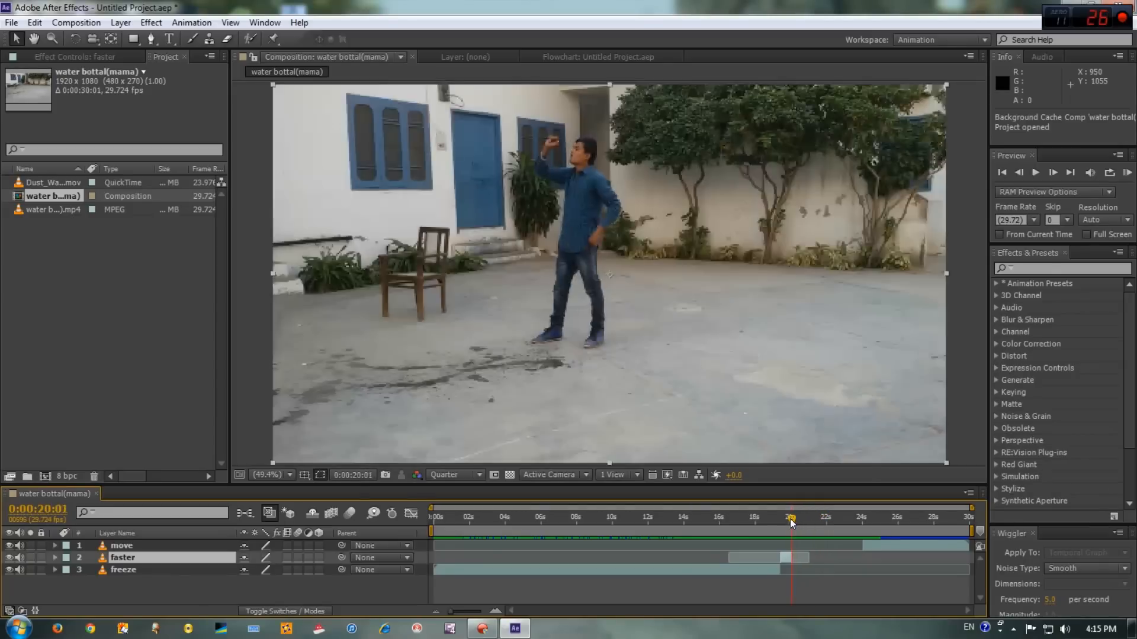
pyautogui.moveTo(789, 518); pyautogui.dragTo(865, 517)
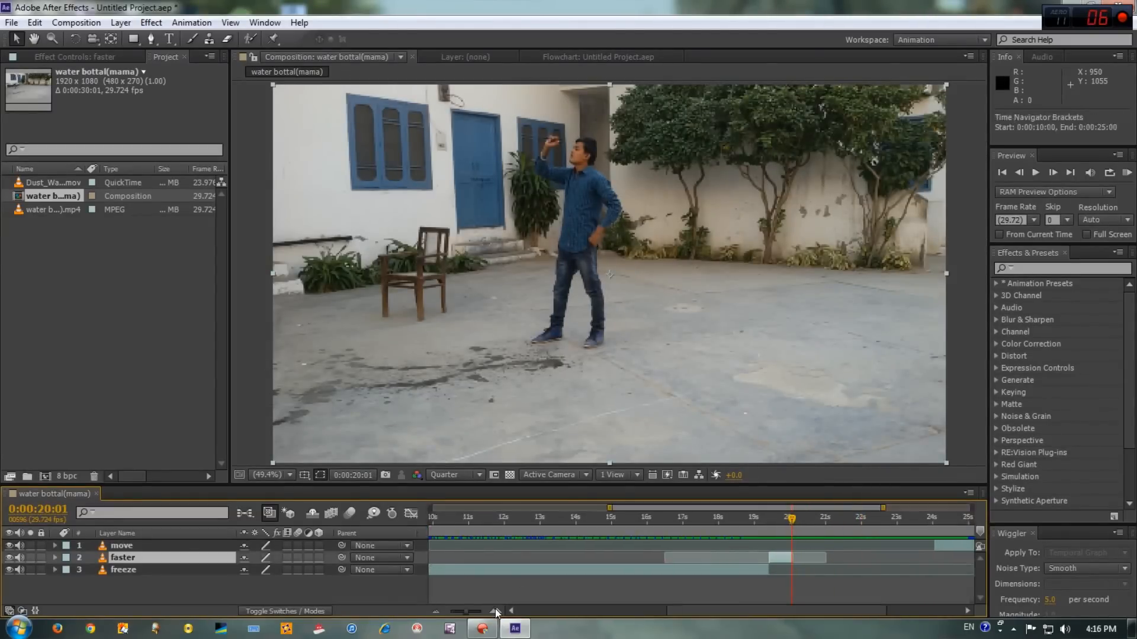
pyautogui.click(483, 611)
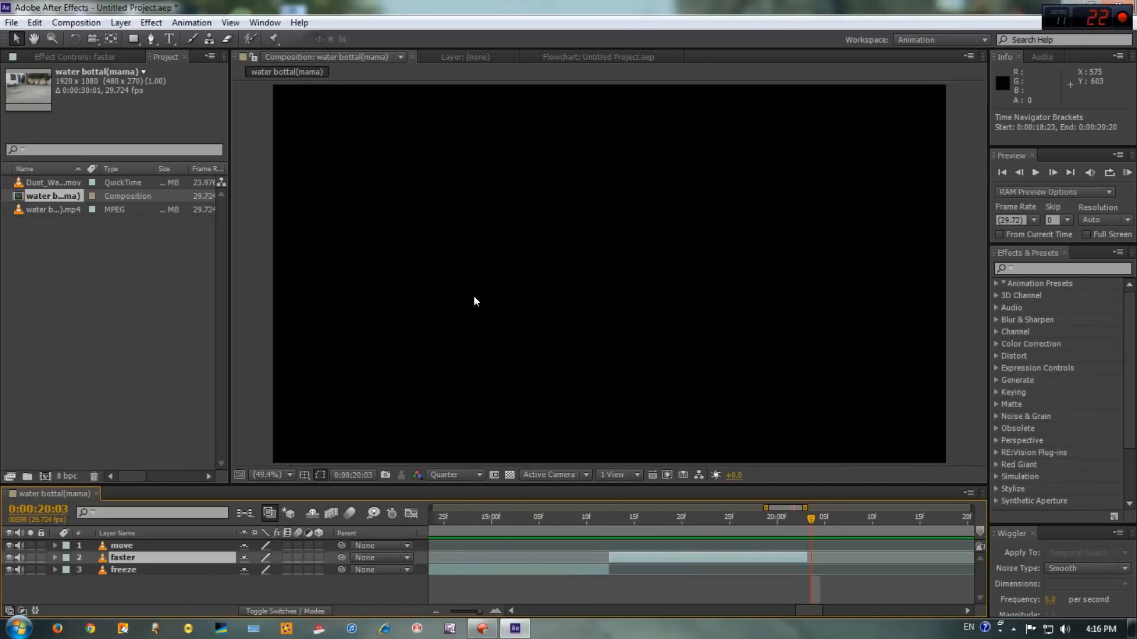
pyautogui.moveTo(295, 482)
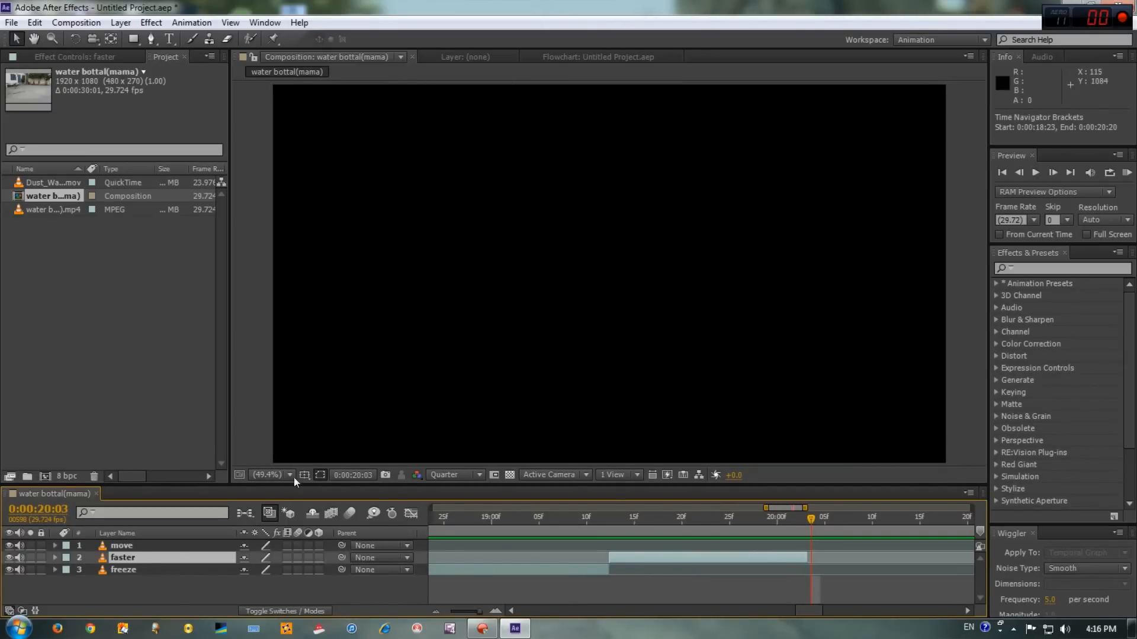
pyautogui.click(122, 545)
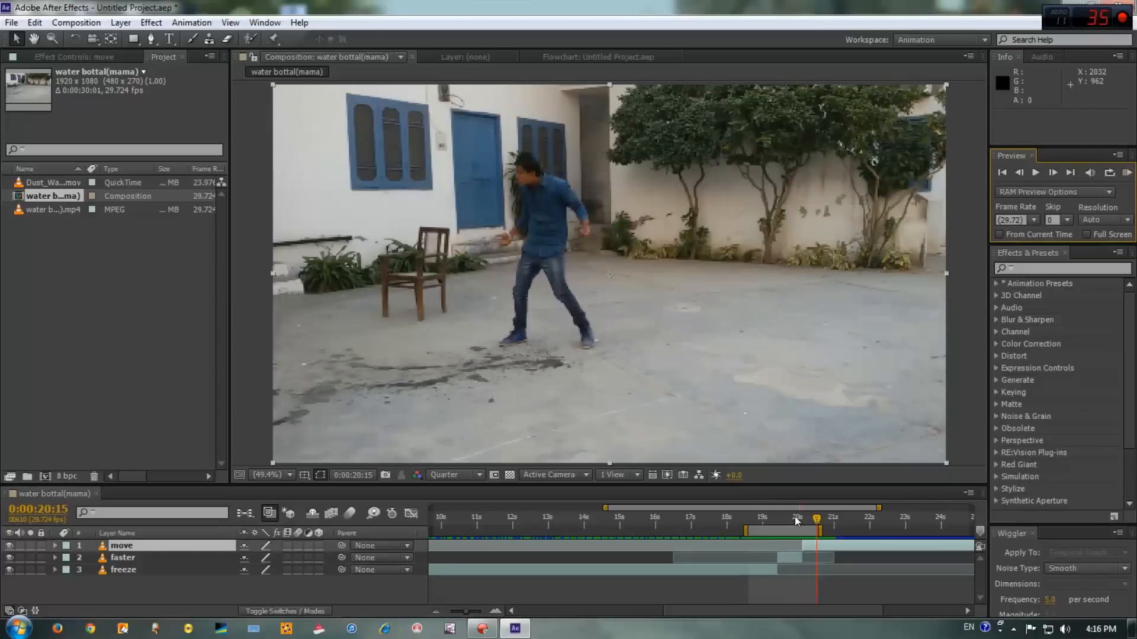
# Apply CC Force Motion Blur to the faster layer with 210 samples and 330 shutter angle.
pyautogui.moveTo(818, 521); pyautogui.dragTo(789, 521)
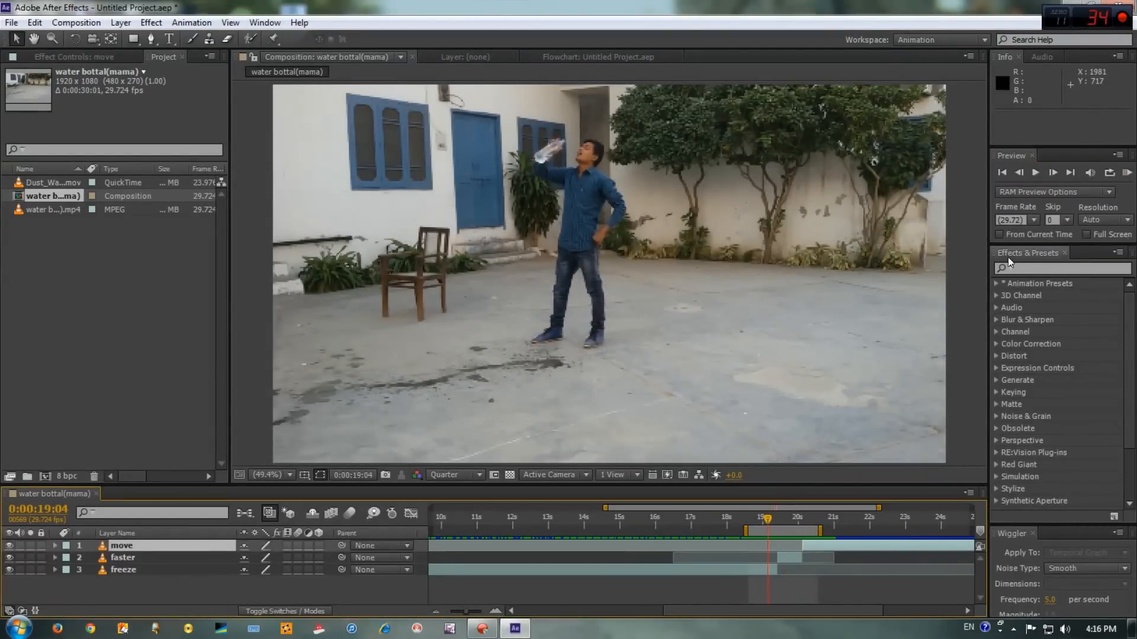
pyautogui.click(1059, 269)
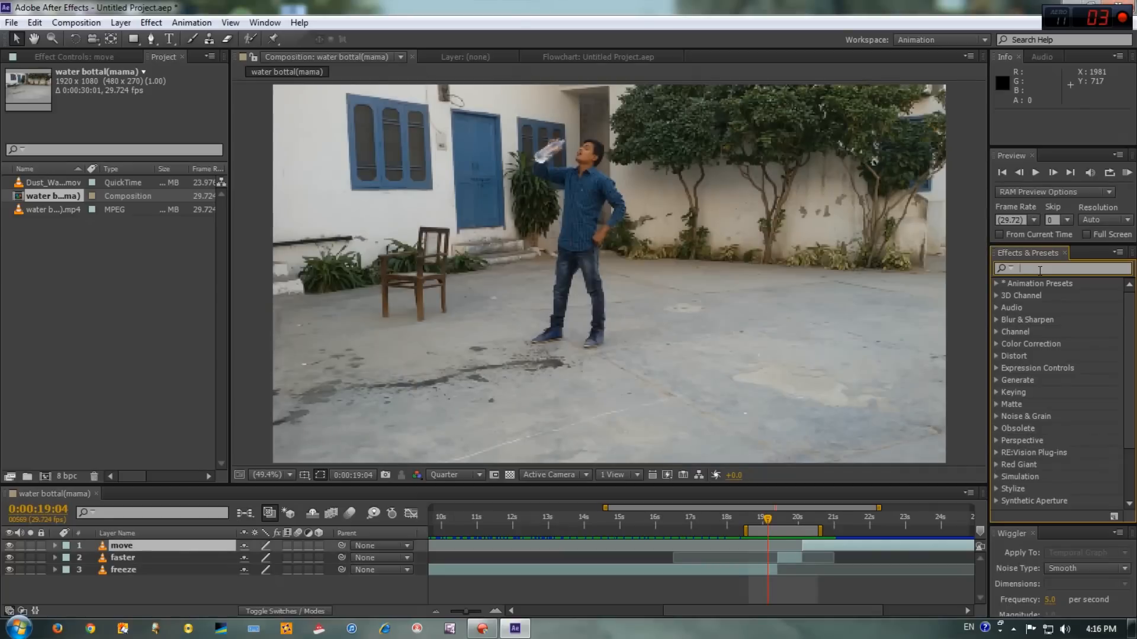
pyautogui.write('cc f')
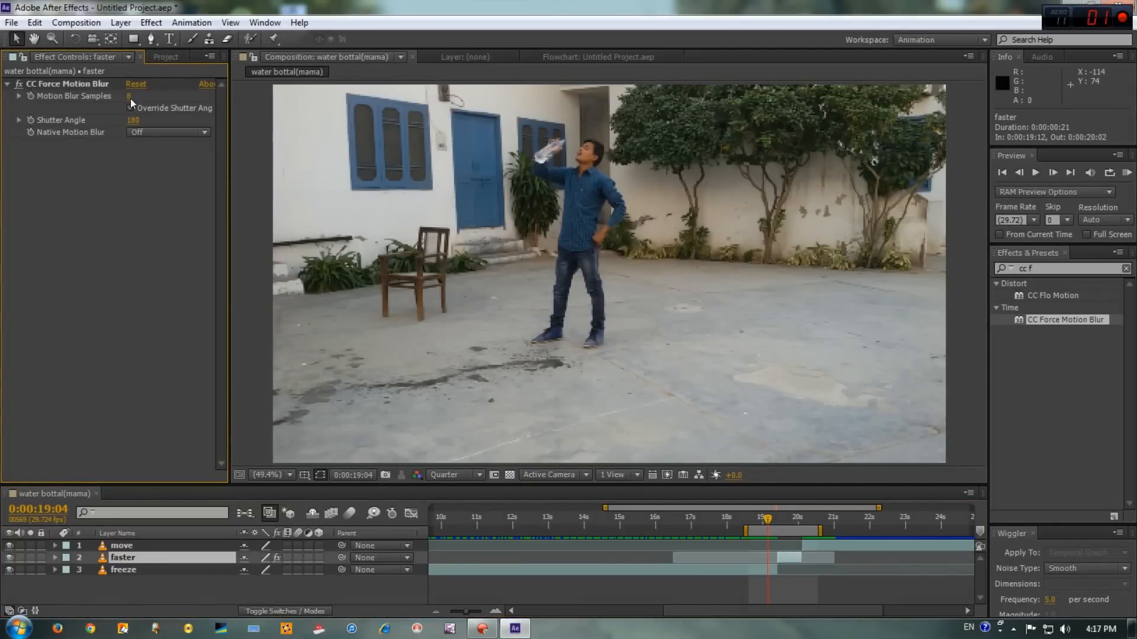
pyautogui.write('210')
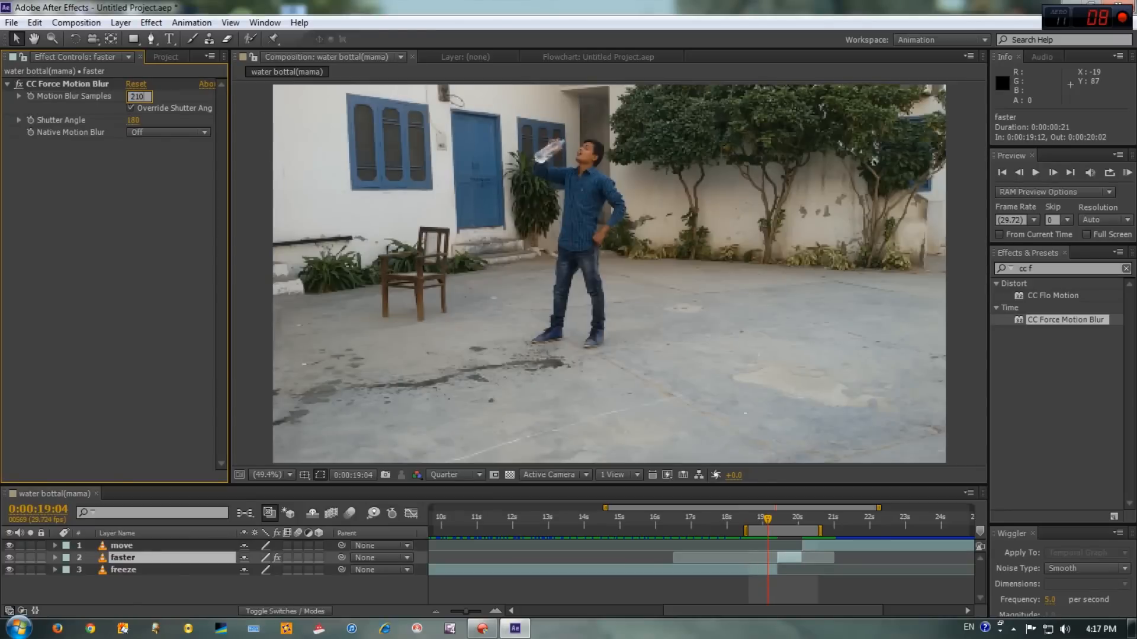
pyautogui.click(138, 120)
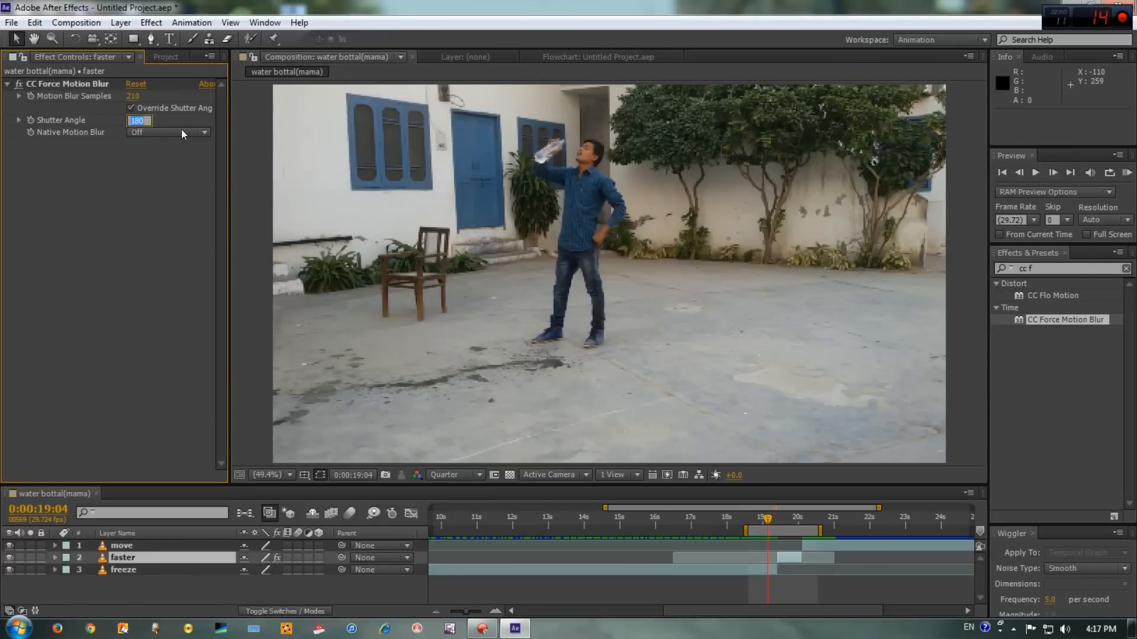
pyautogui.write('330')
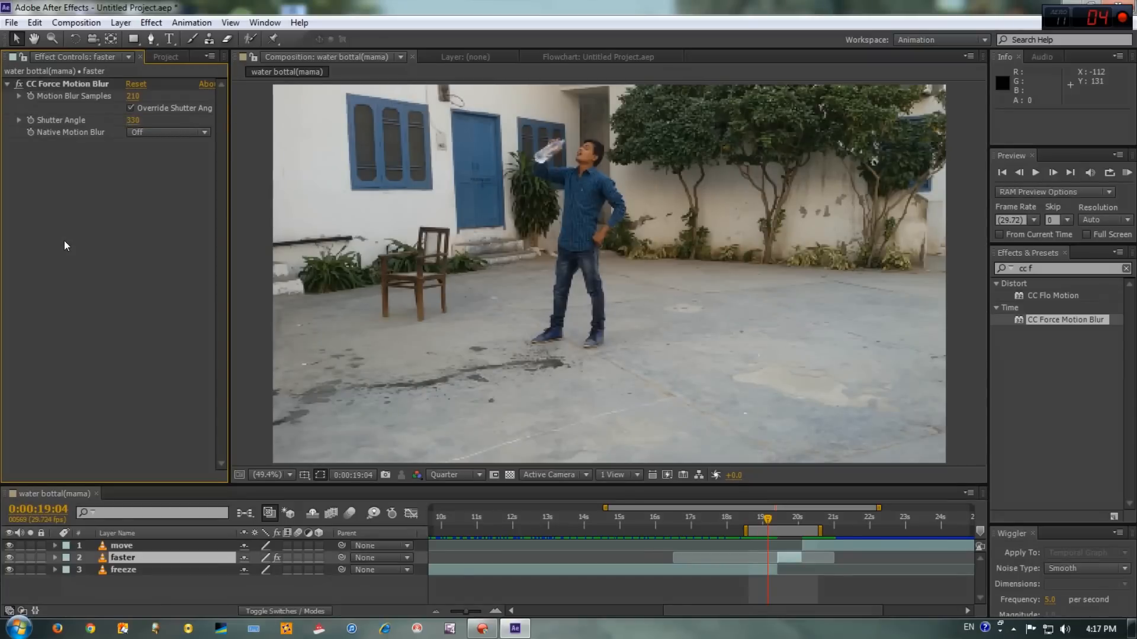
pyautogui.moveTo(281, 334)
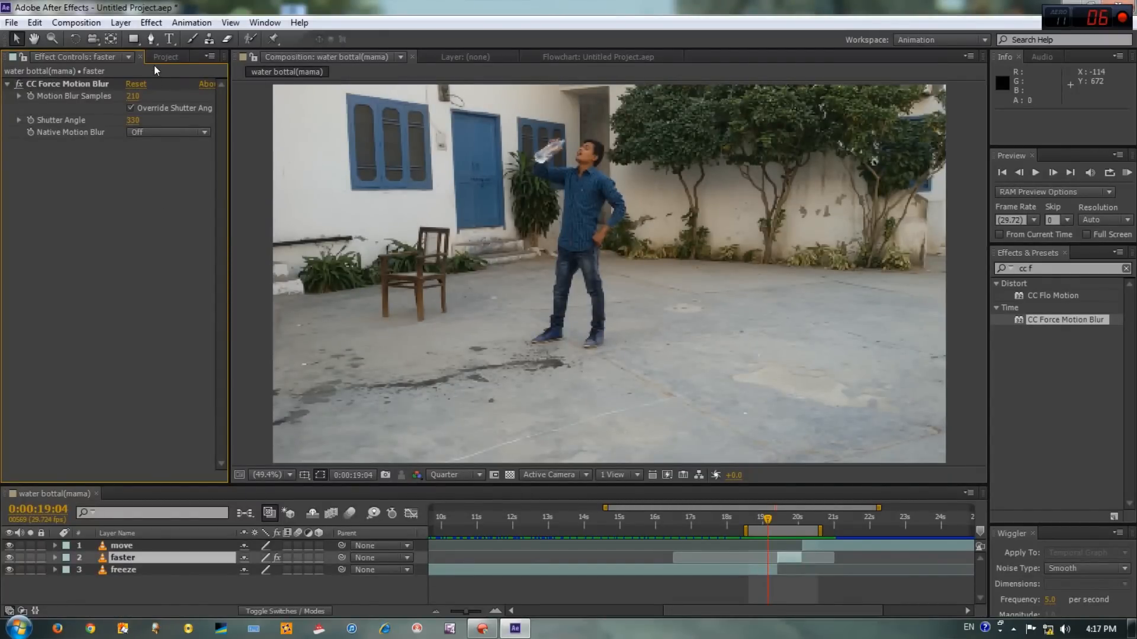
# Place Dust_Wave_07.mov as the top layer and position the dust at the actor's feet.
pyautogui.click(166, 57)
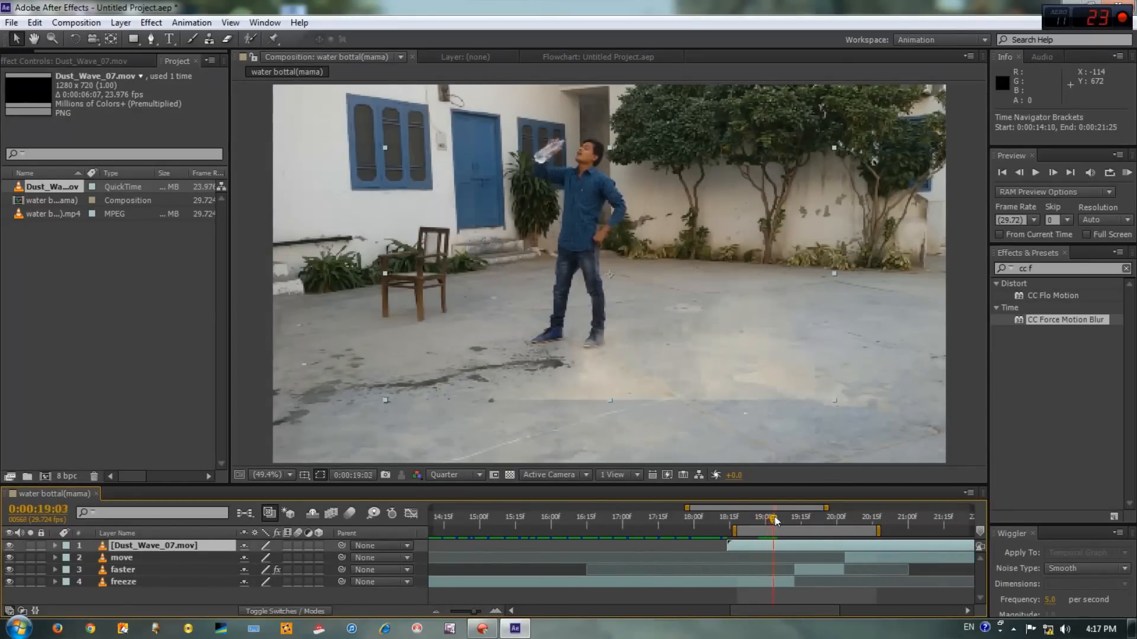
pyautogui.moveTo(769, 521); pyautogui.dragTo(822, 521)
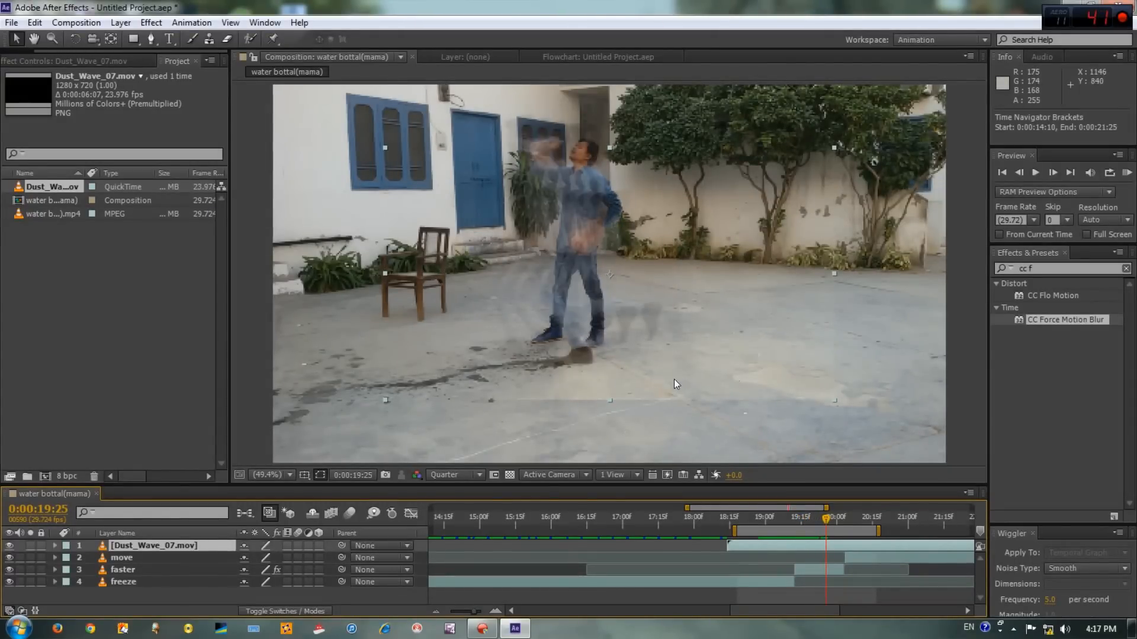
pyautogui.moveTo(674, 384); pyautogui.dragTo(686, 357)
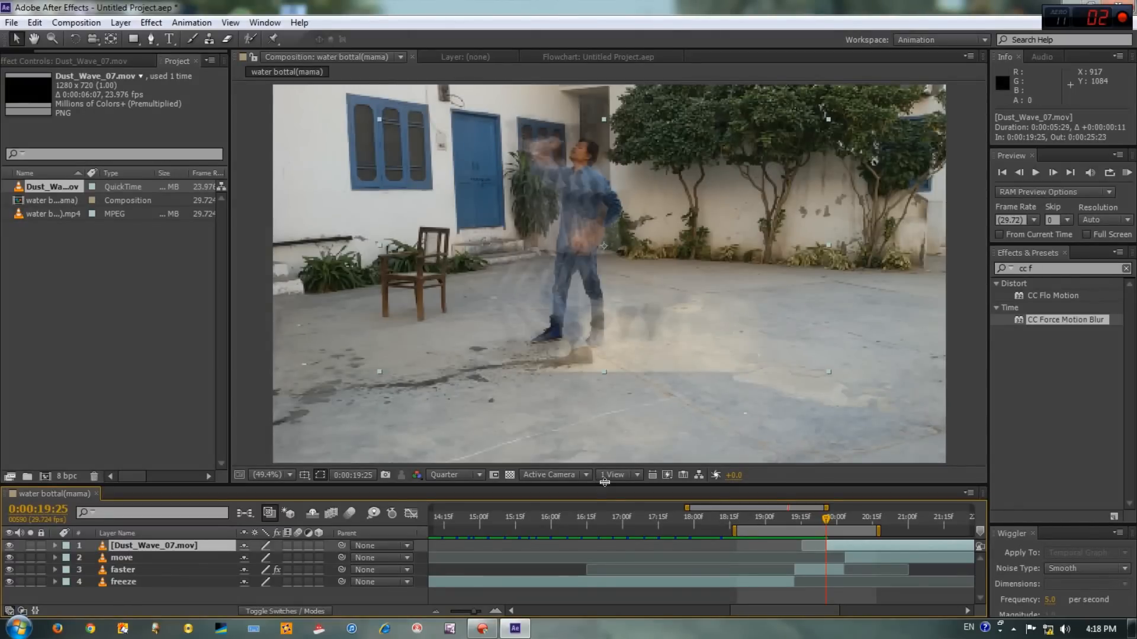
pyautogui.click(1036, 172)
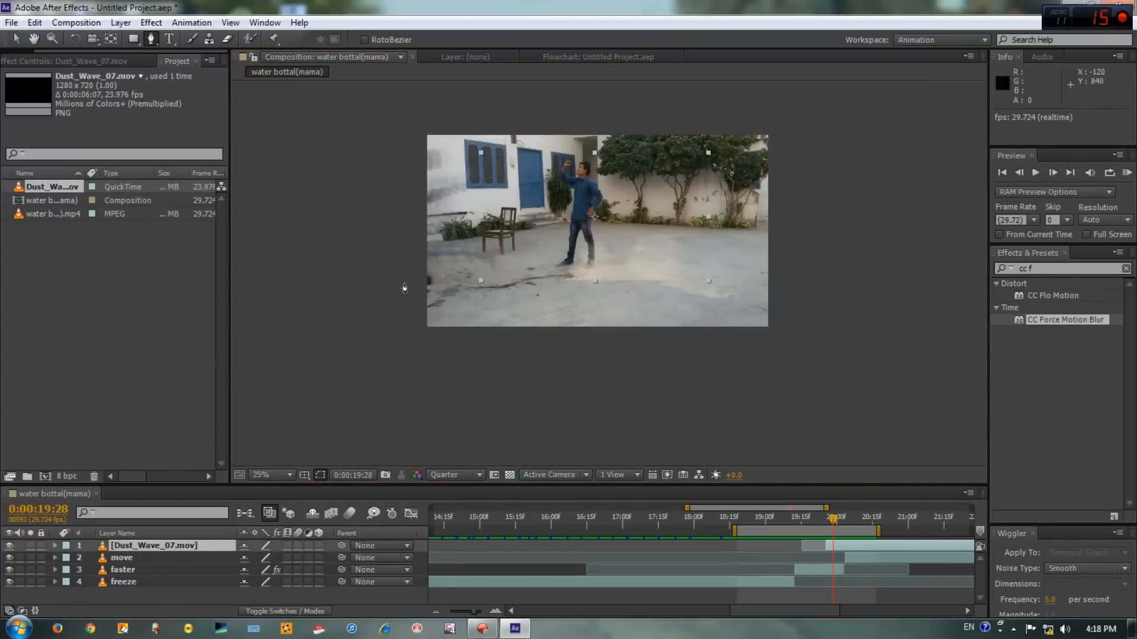
# Draw a Pen-tool mask around the ground on the dust layer and set its mask mode.
pyautogui.click(263, 474)
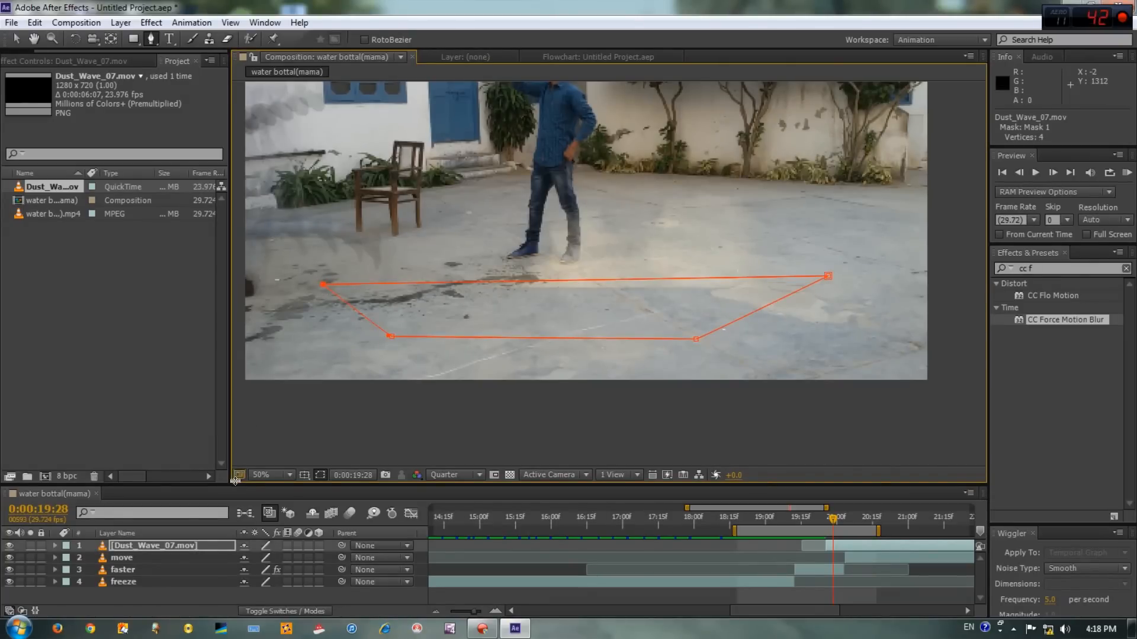
pyautogui.click(153, 546)
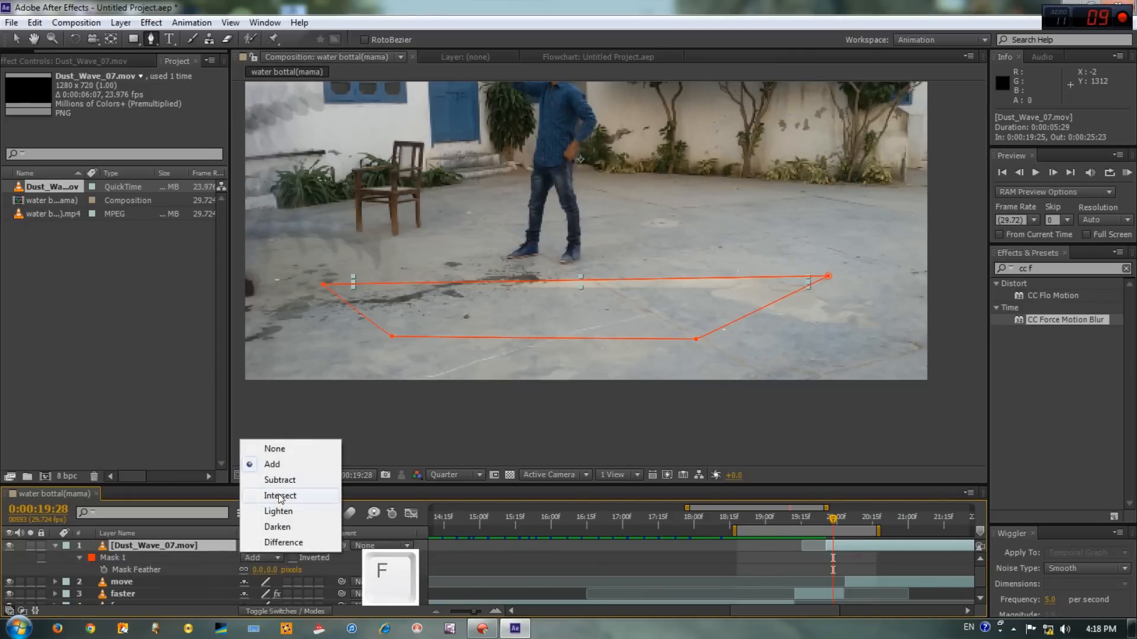
pyautogui.click(279, 479)
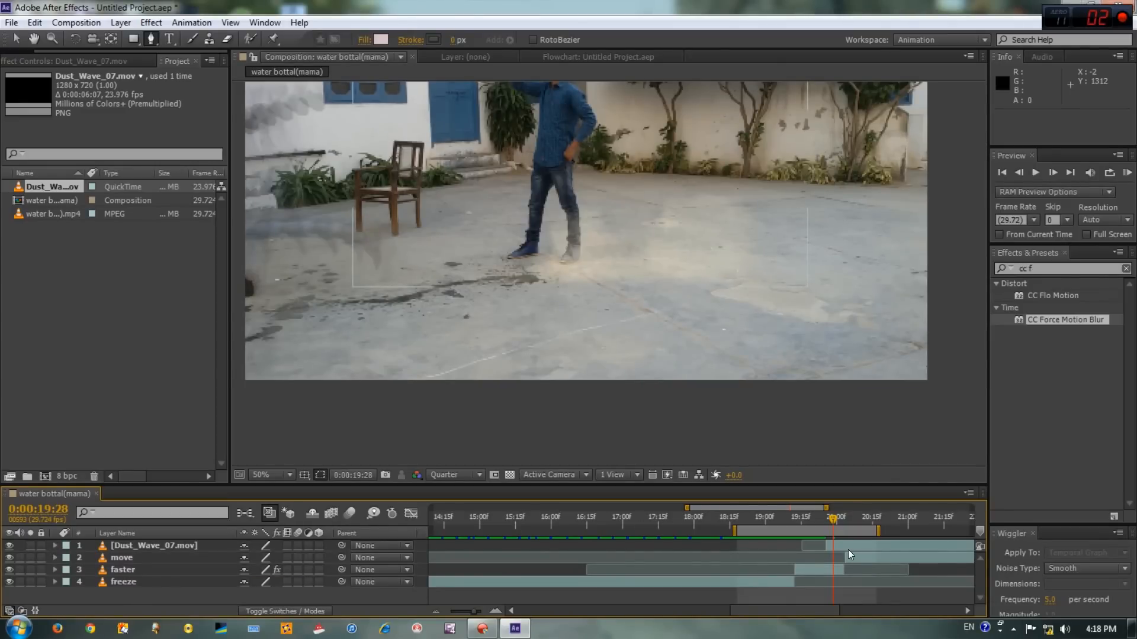
pyautogui.click(1035, 171)
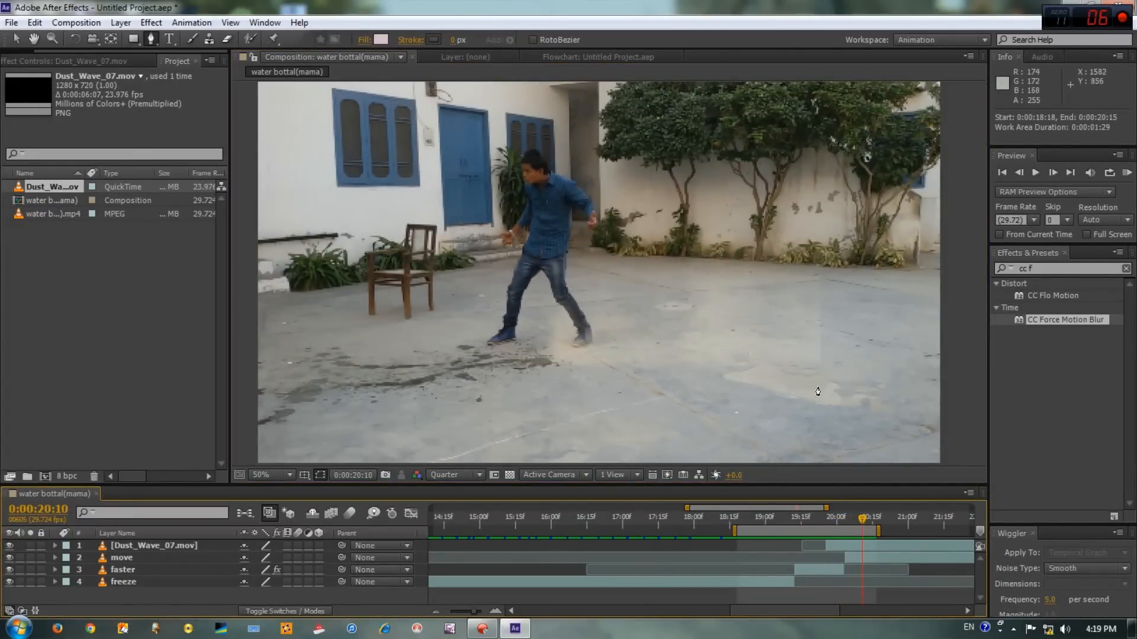
pyautogui.moveTo(822, 331)
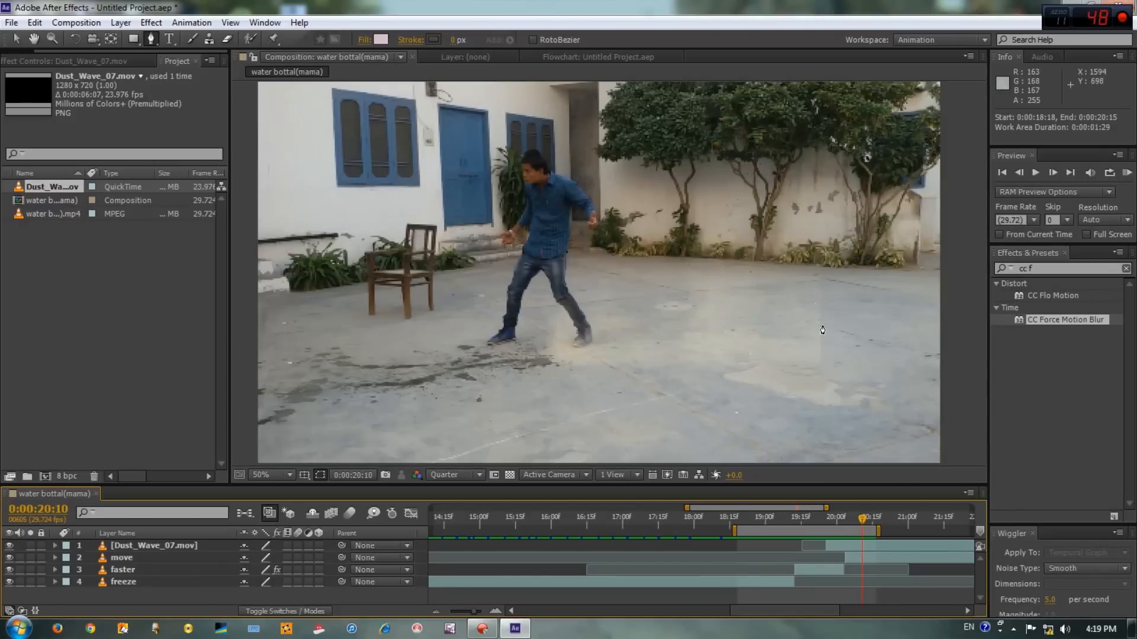
pyautogui.moveTo(818, 340)
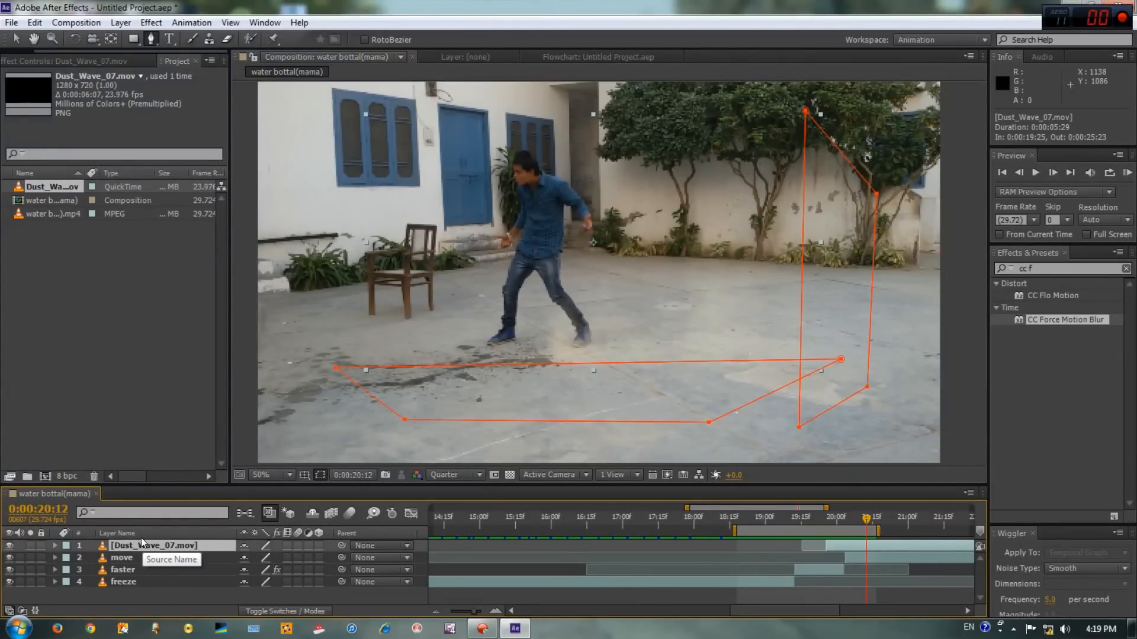
# Duplicate the masked Dust_Wave_07.mov layer twice with Ctrl+D for three dust layers.
pyautogui.press('Ctrl+D')
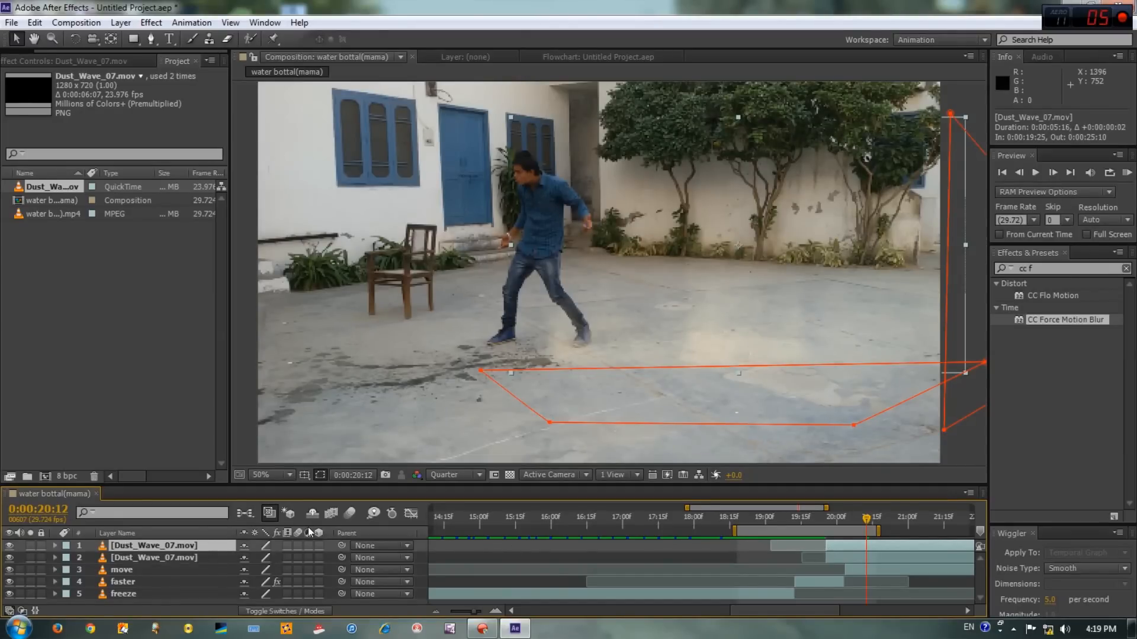
pyautogui.press('ctrl+d')
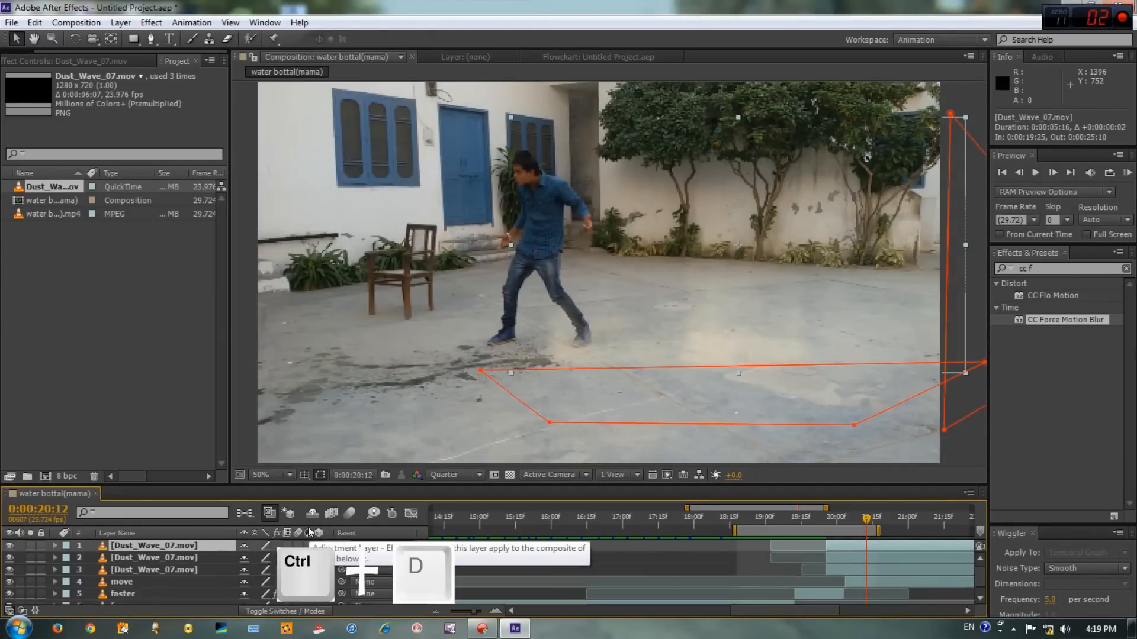